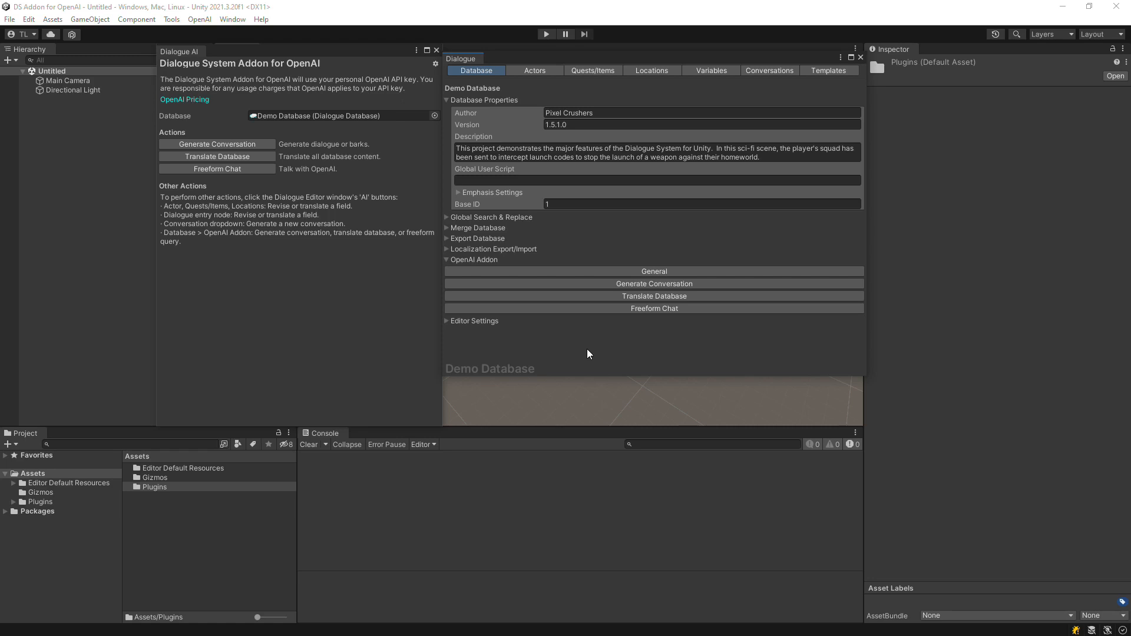
mouse_move(530, 295)
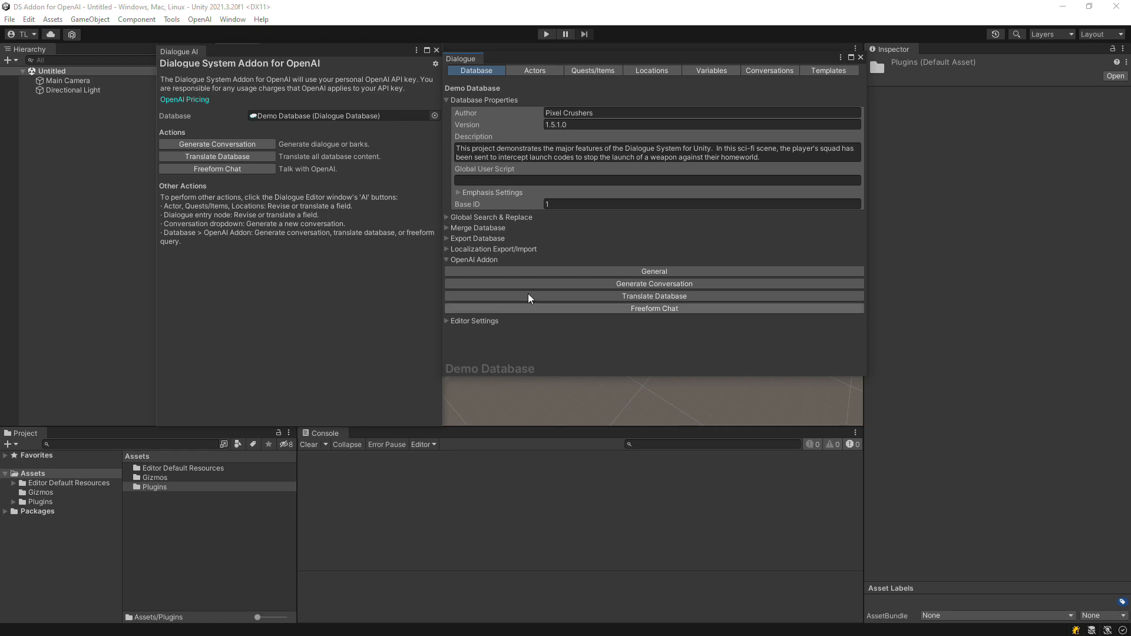
Open the Freeform Chat panel (GPT-3.5 Turbo, temperature 0.2, 1024 max tokens).
click(216, 168)
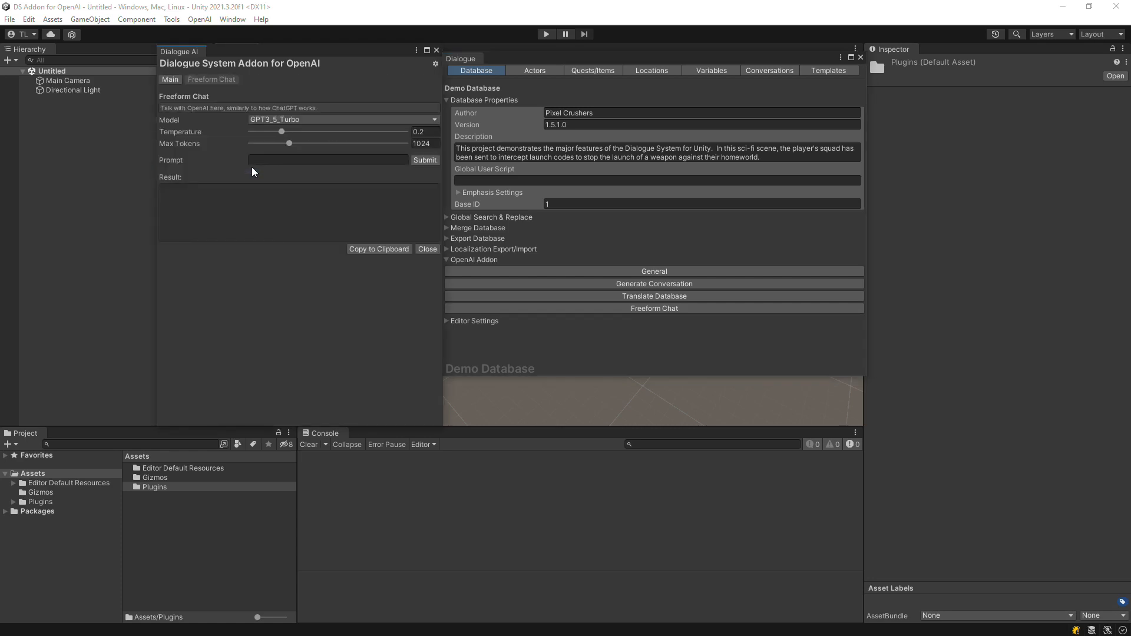
mouse_move(168, 119)
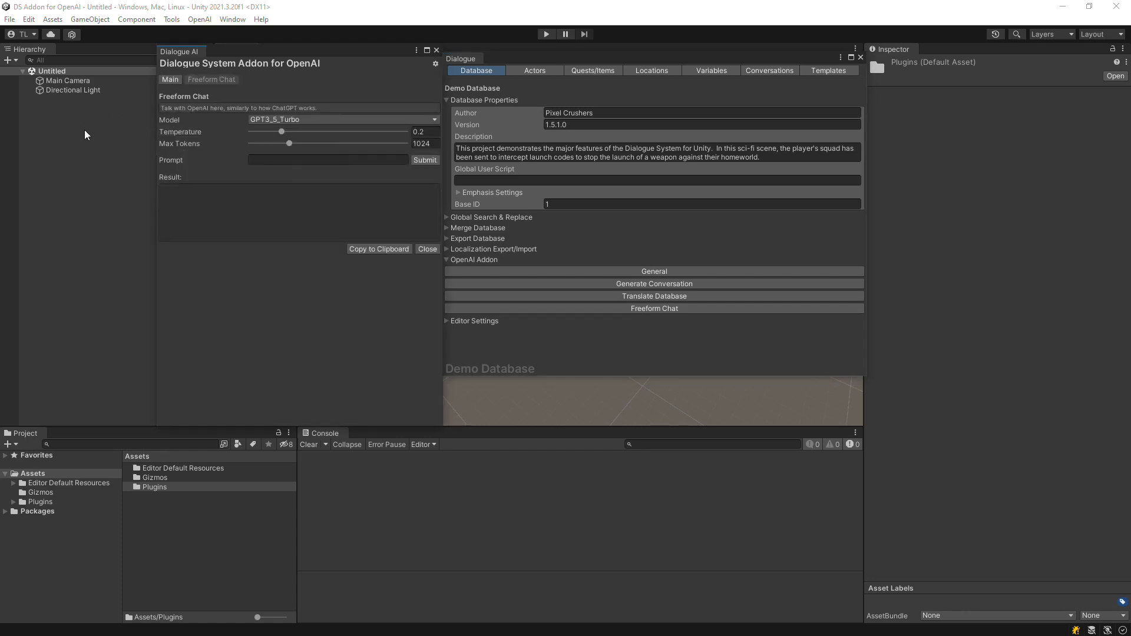
mouse_move(70, 151)
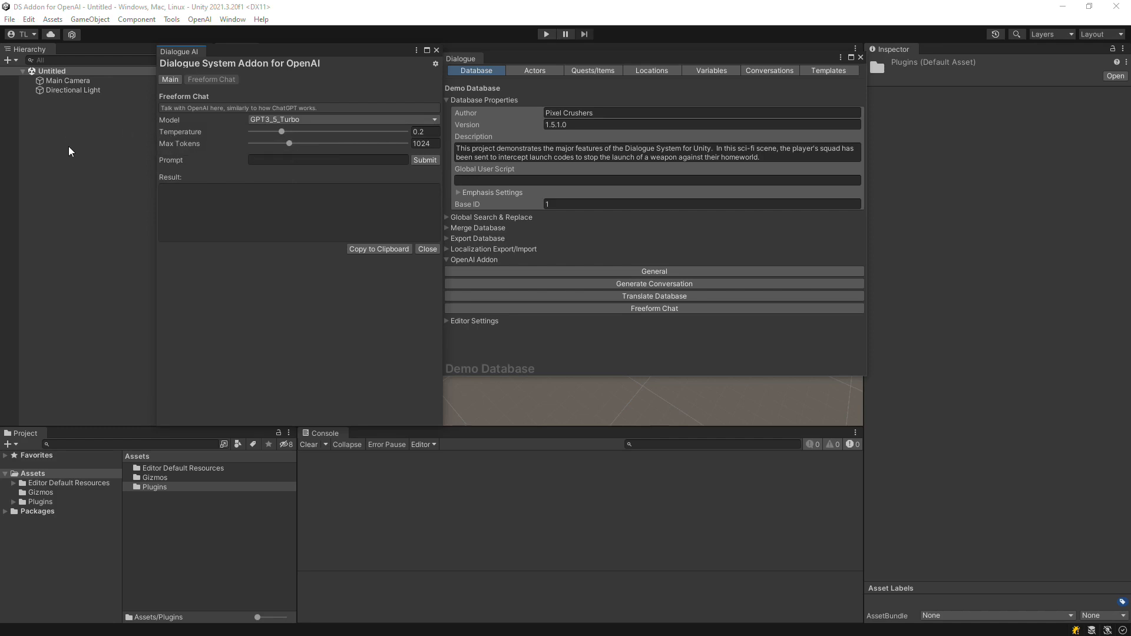
mouse_move(180, 142)
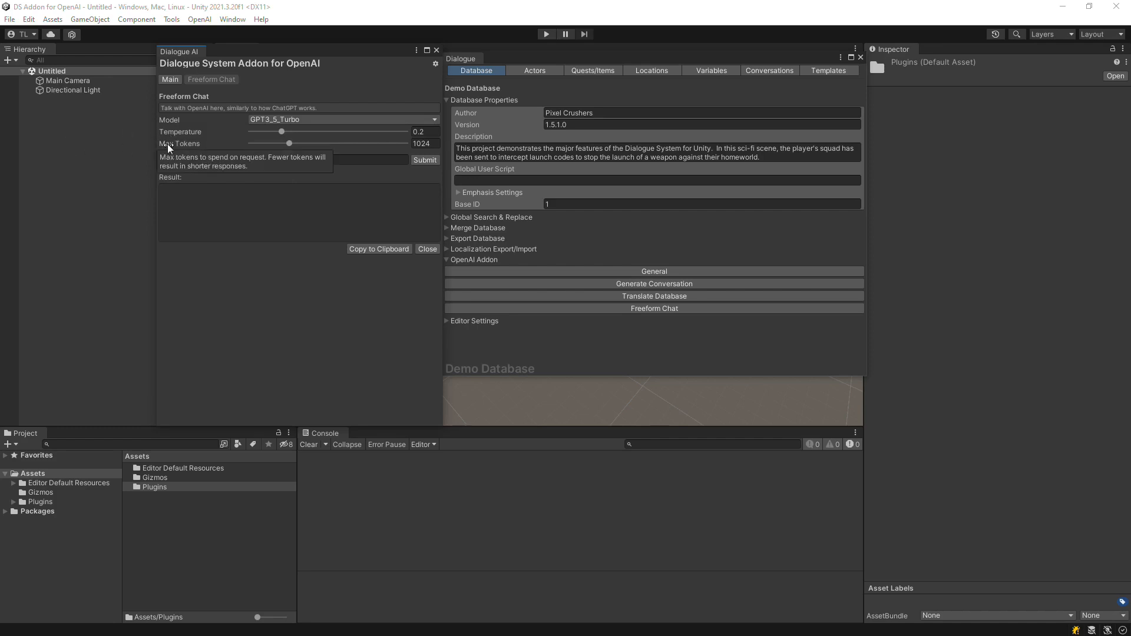
mouse_move(248, 184)
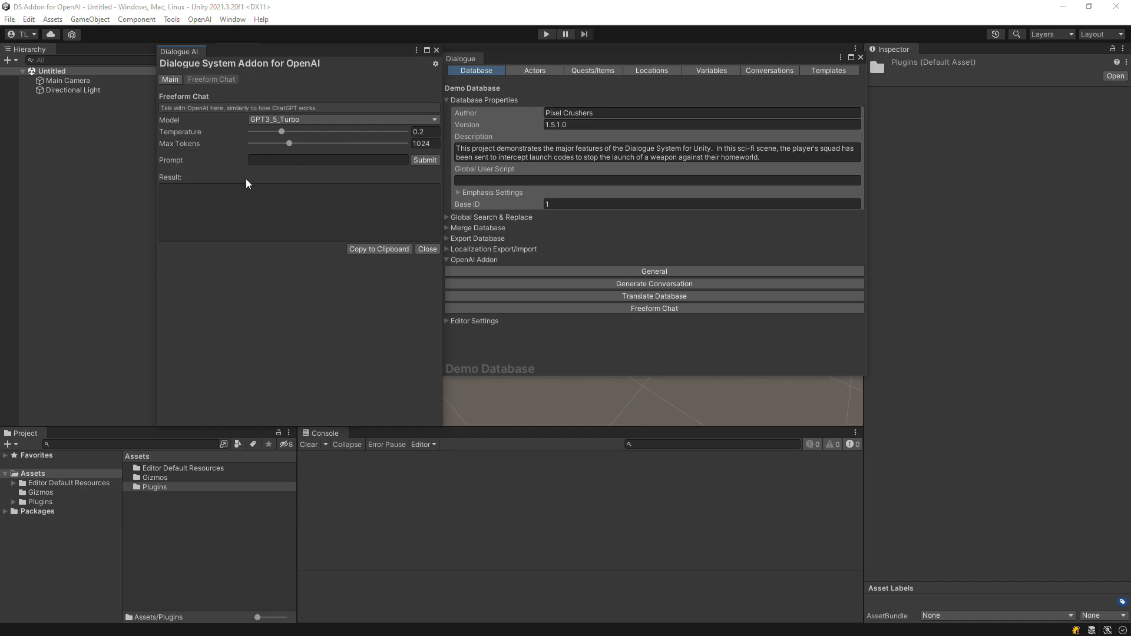
Submit the prompt requesting a quest idea to hunt a murderous monster on an alien planet.
click(328, 160)
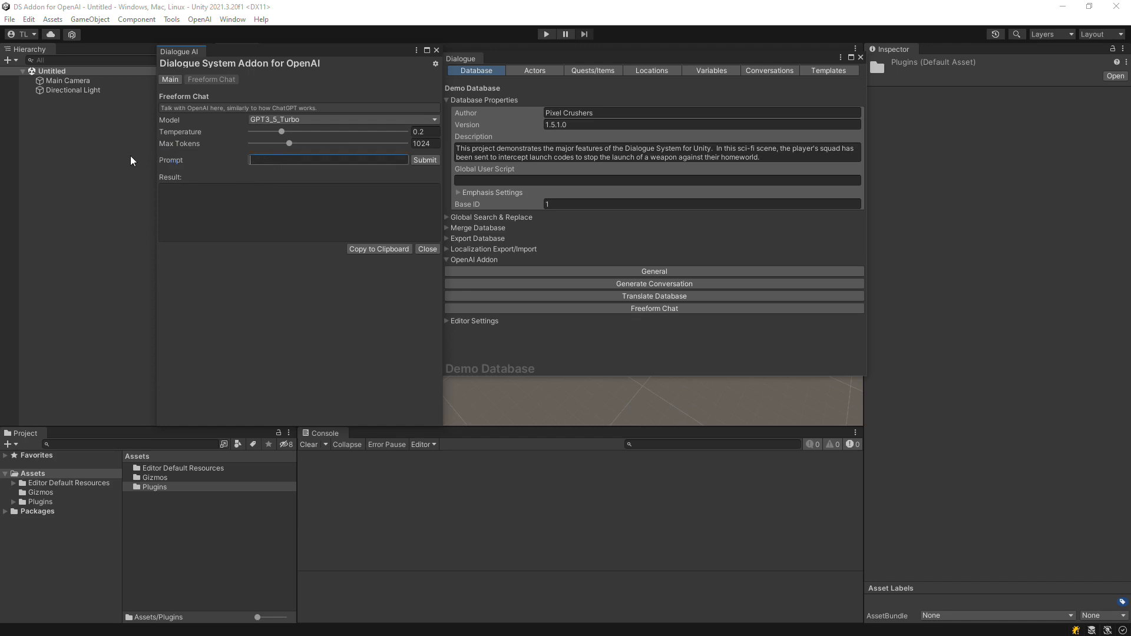
text(Generate a qus)
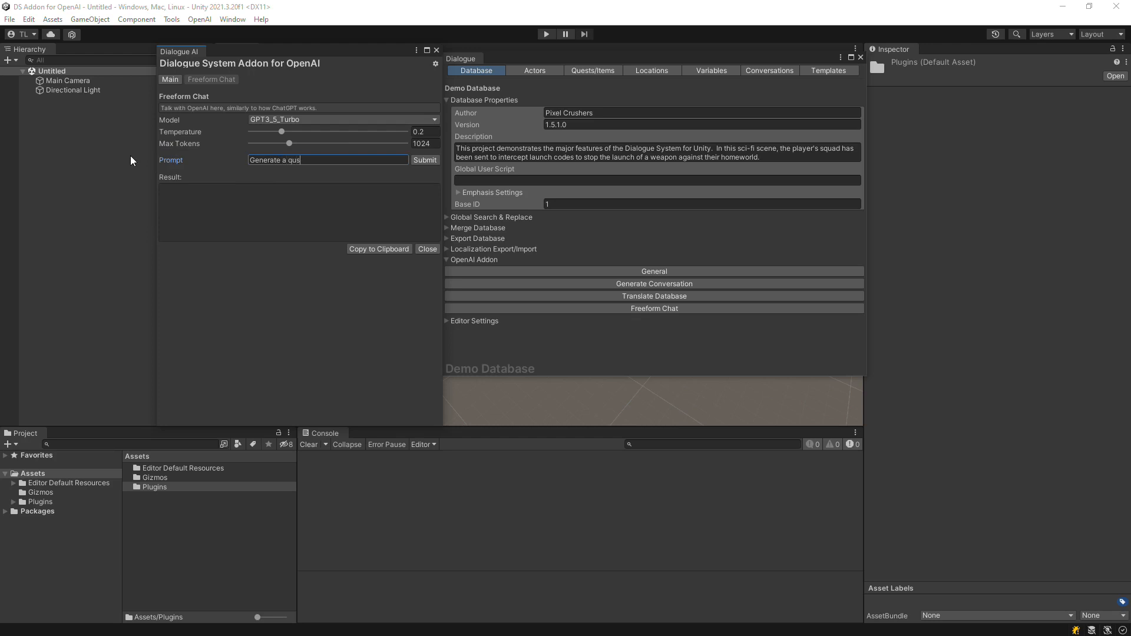
text(est idea to hunt a mu)
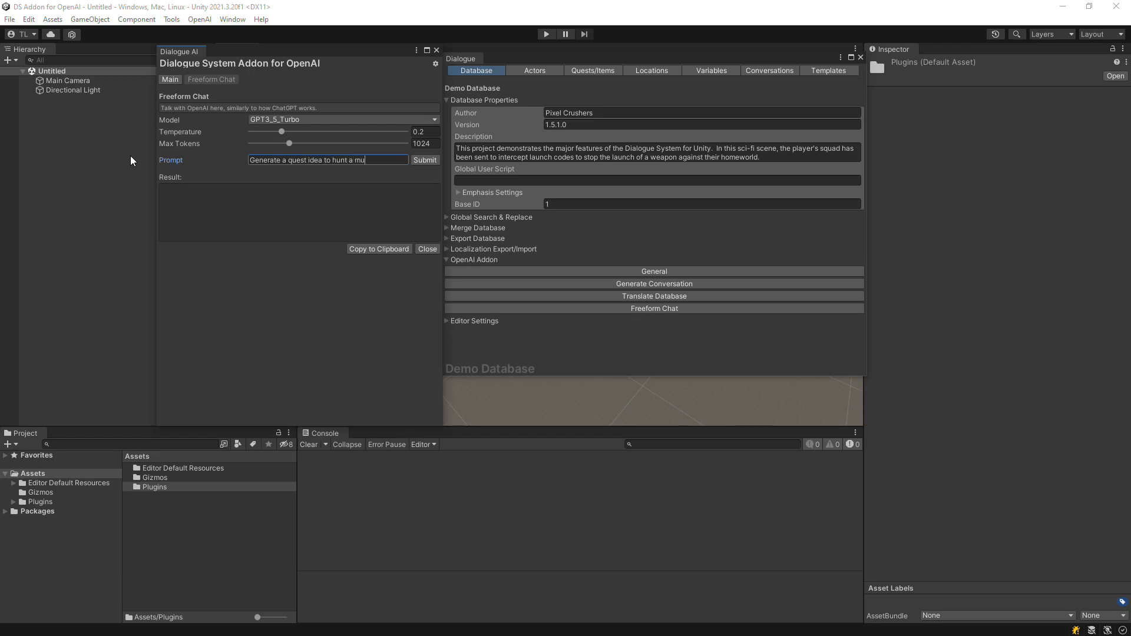
text(rderous)
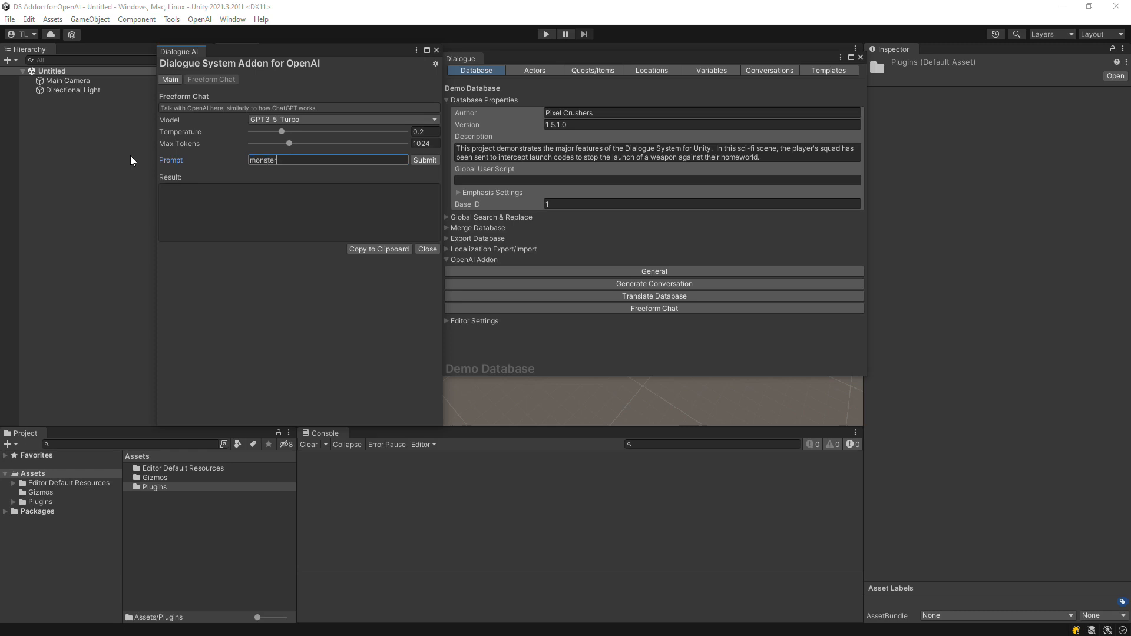
text(on an alien planet.)
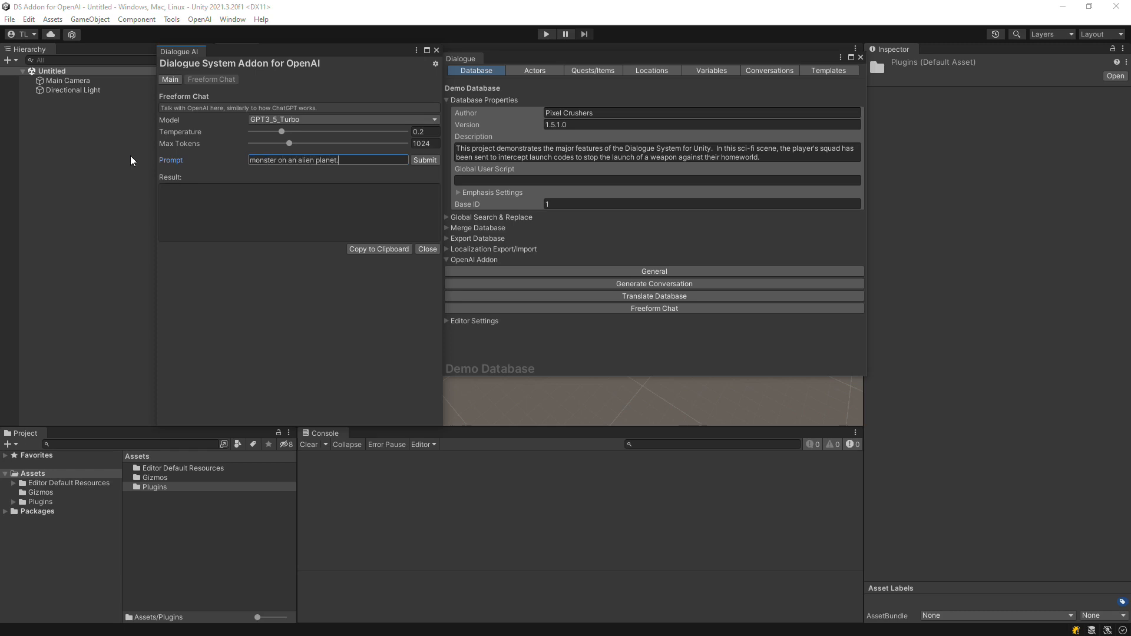
click(425, 159)
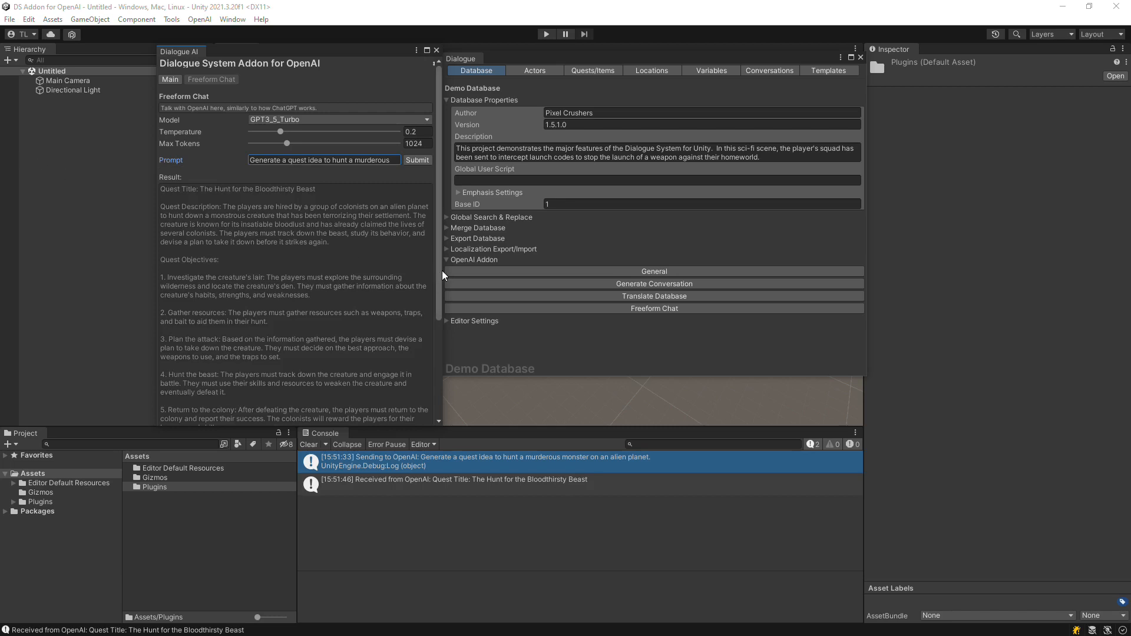
Scroll through 'The Hunt for the Bloodthirsty Beast' description and five objectives.
scroll(down, 3)
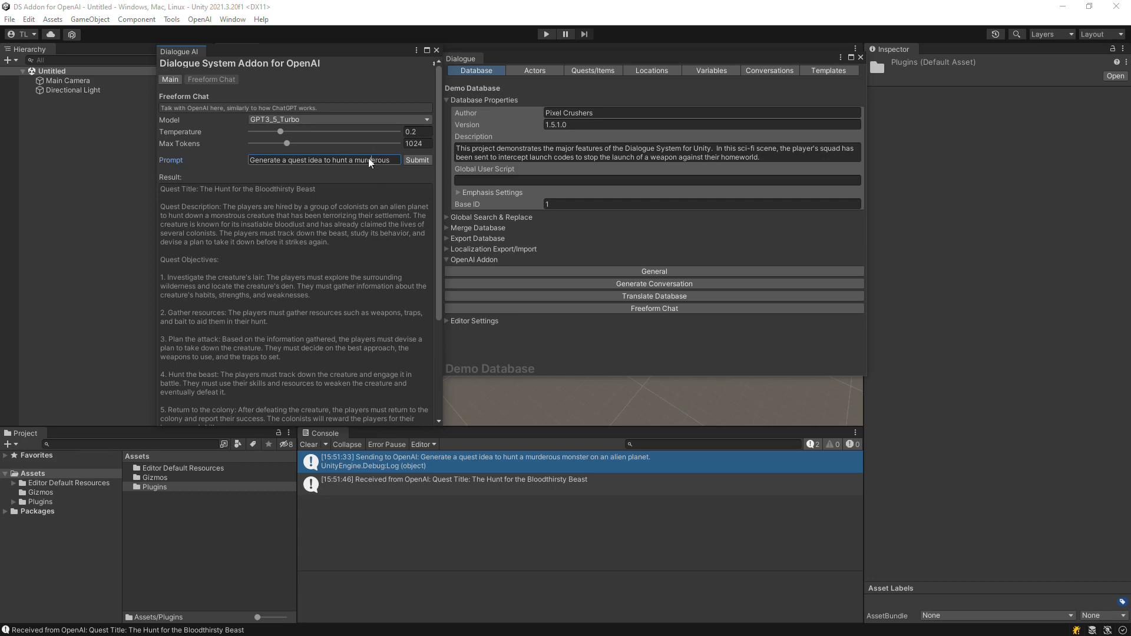
Replace the previous prompt with 'Make it more mysterious.' and submit it.
triple_click(324, 160)
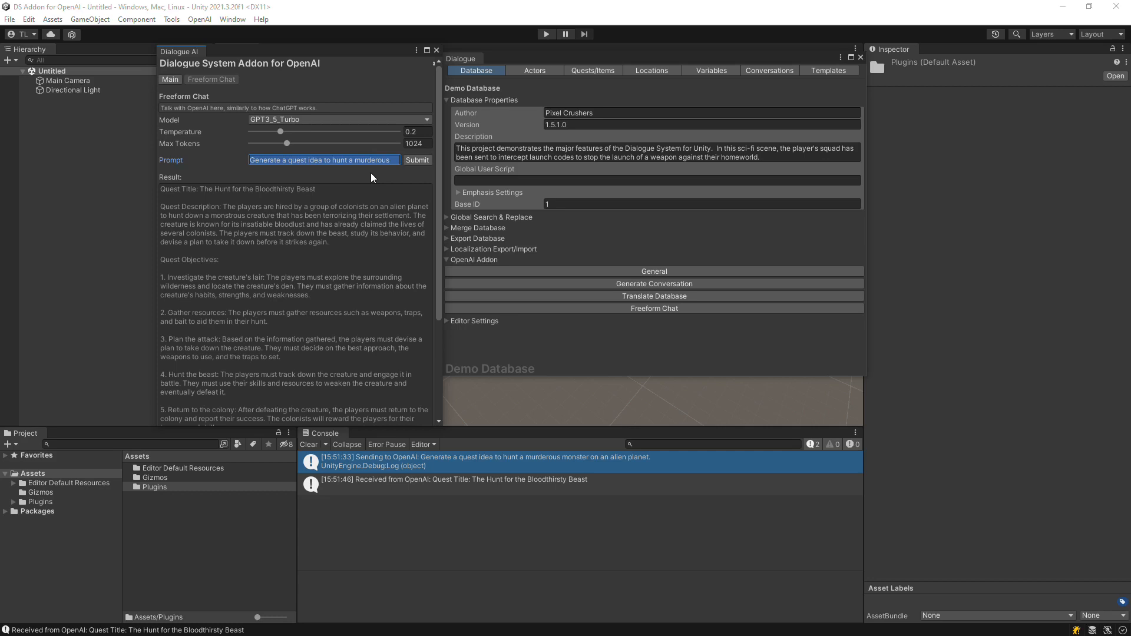
text(Make it more mys)
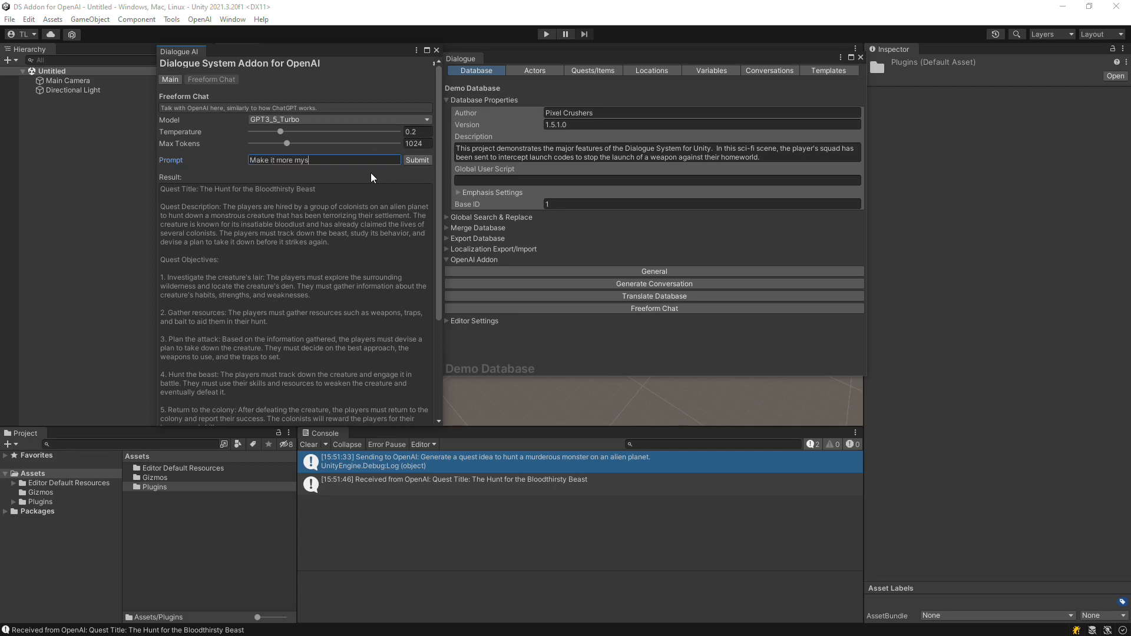
text(t)
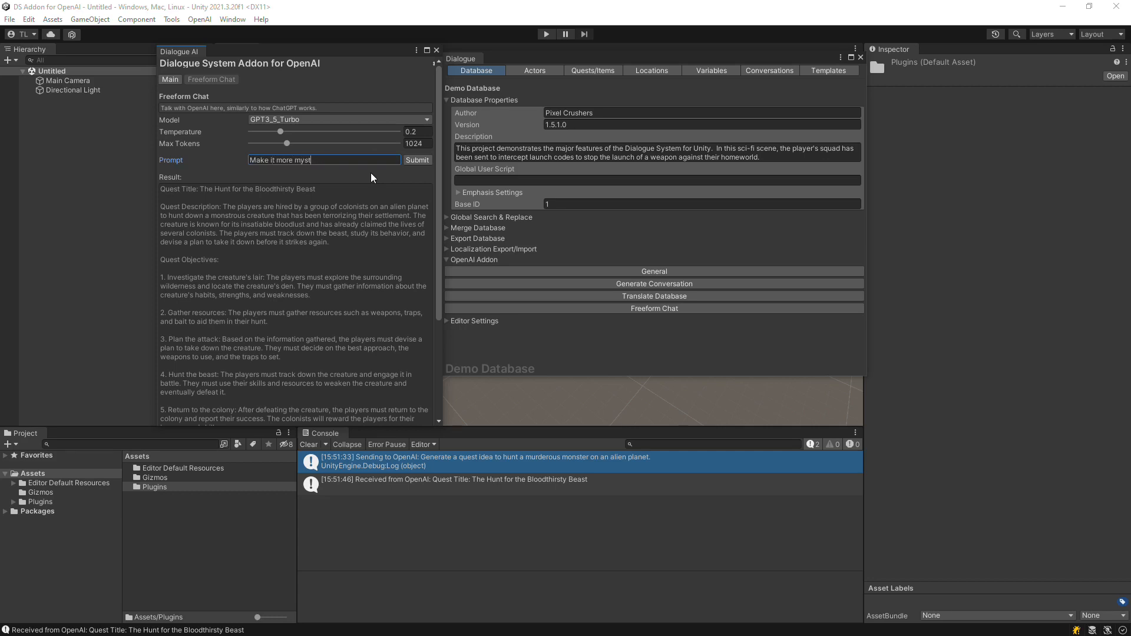
text(erious.)
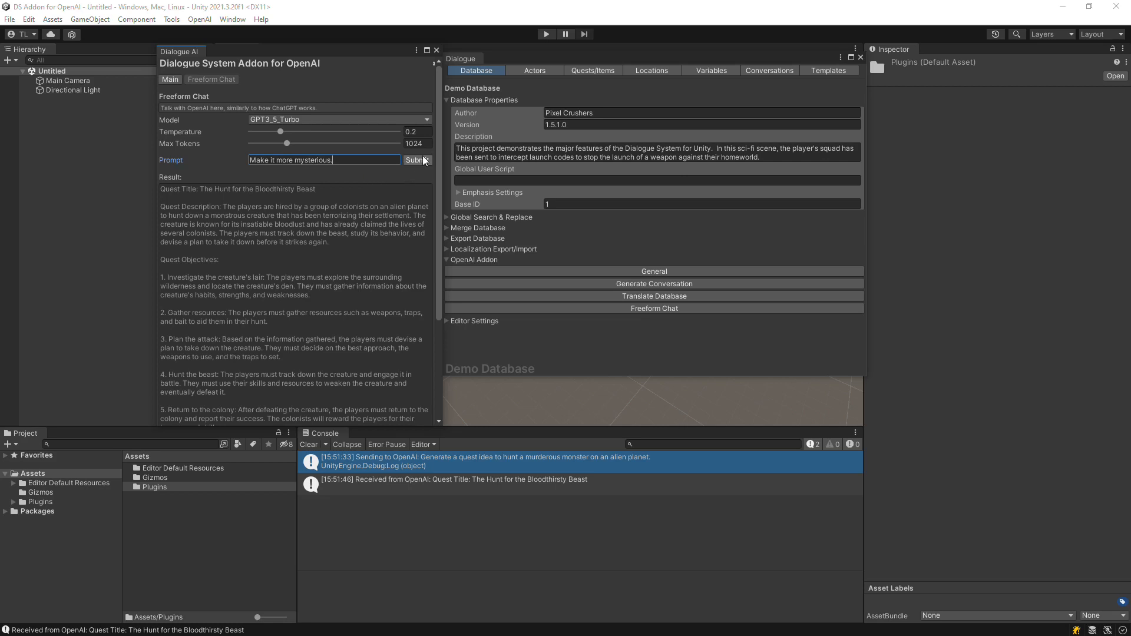
click(416, 160)
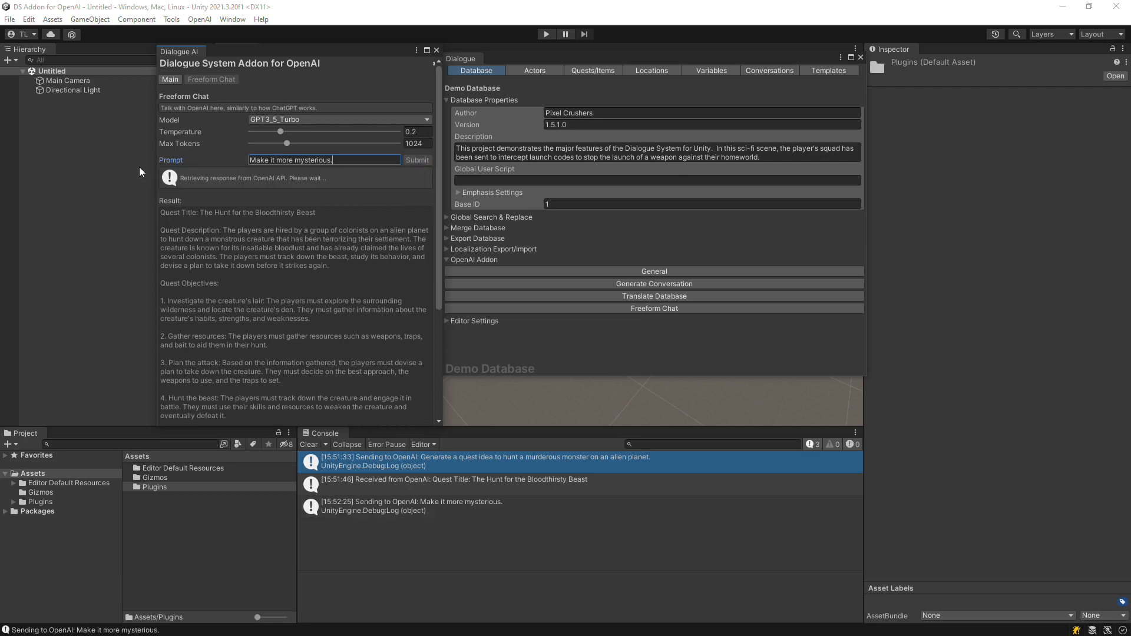